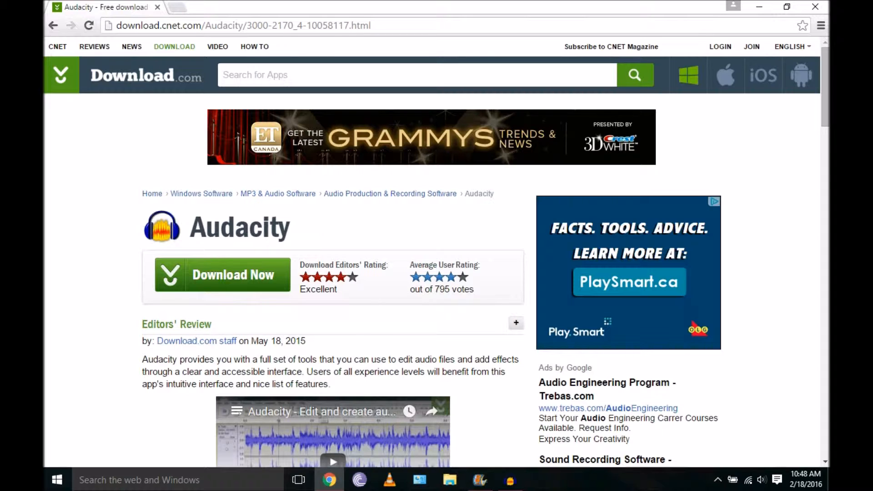
Step: Browse the Start menu's full alphabetical list of apps
click(57, 478)
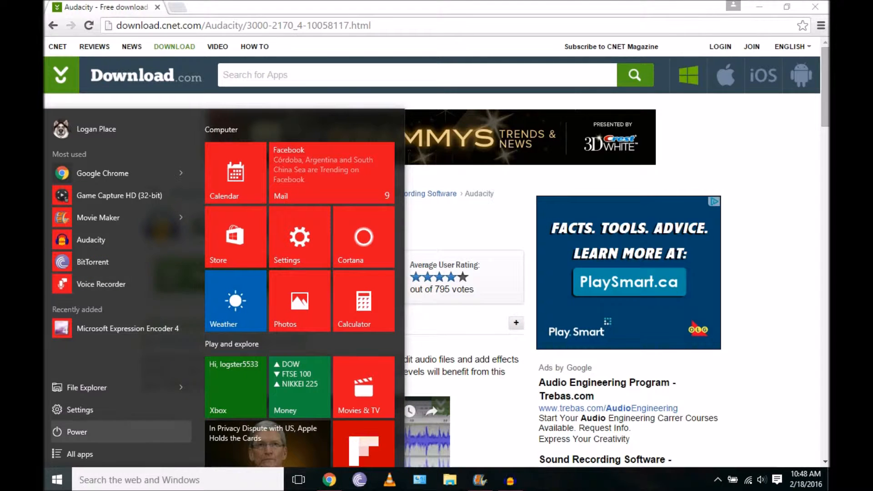
click(76, 455)
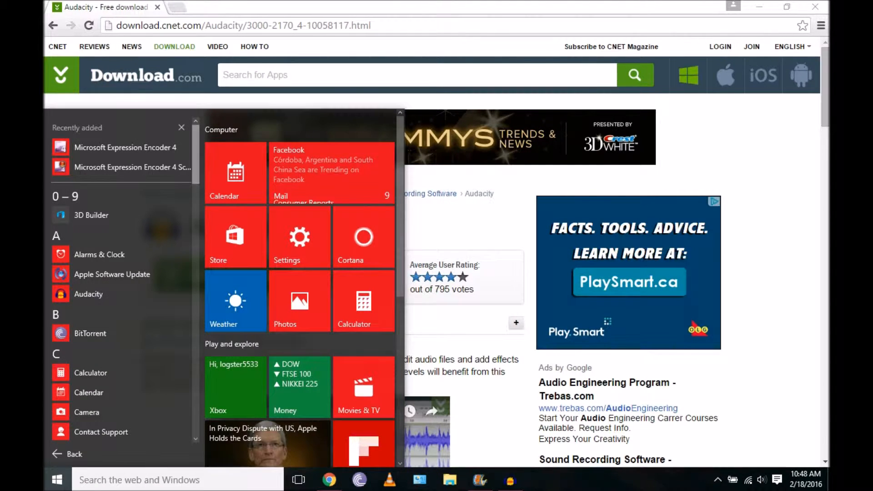
scroll(down, 3)
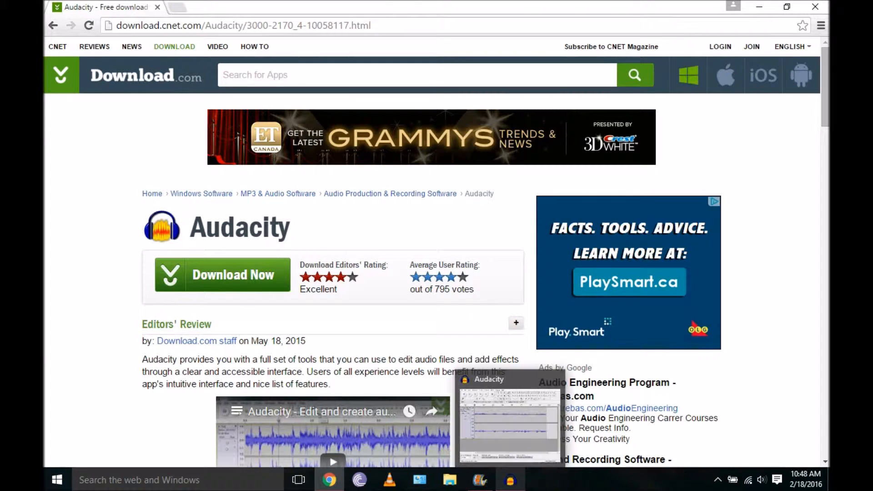
Step: Bring Audacity's recorded commentary to the front, then switch to the empty My Movie project in Movie Maker
click(509, 480)
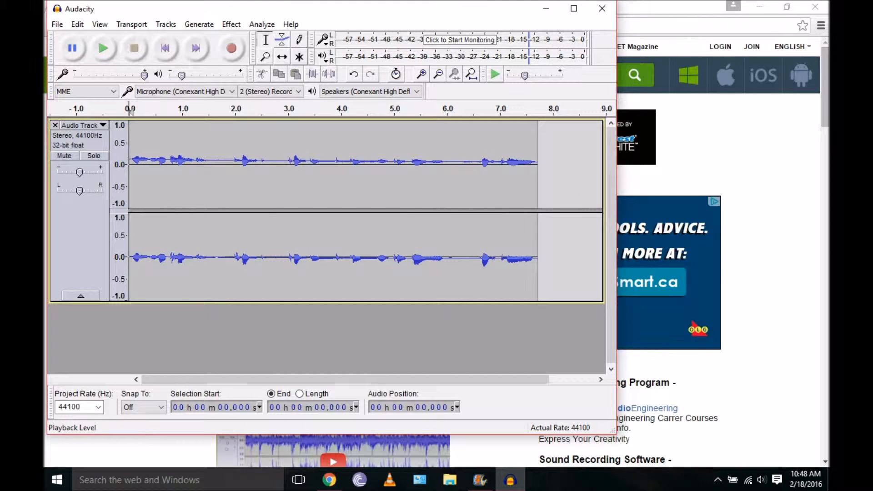
click(325, 480)
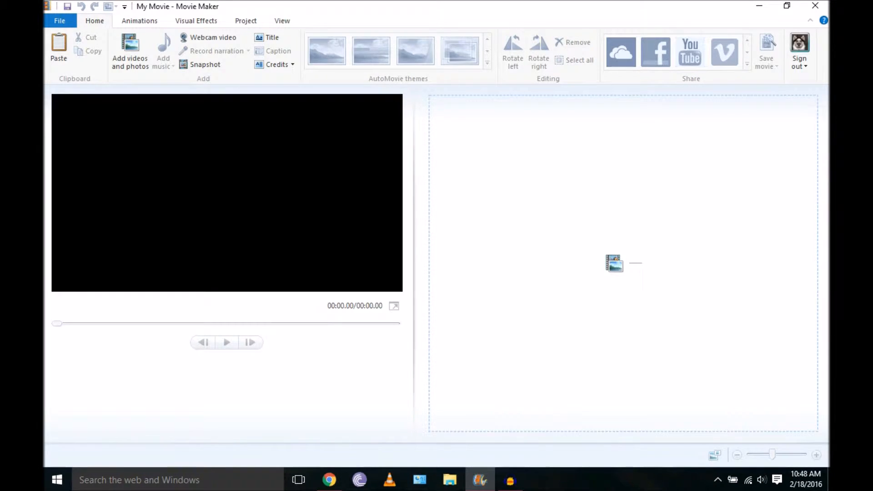
Step: Import the gameplay recordings from the Videos folder onto the storyboard (movie 02:18.17)
click(129, 50)
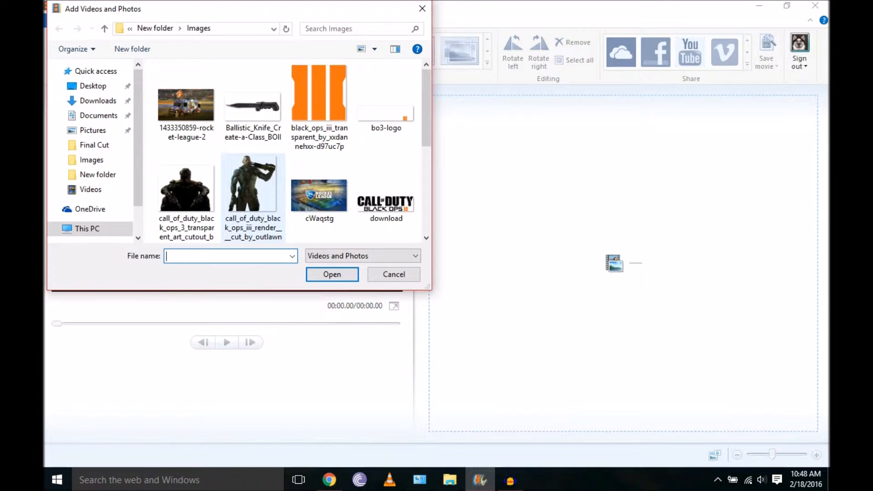
scroll(down, 3)
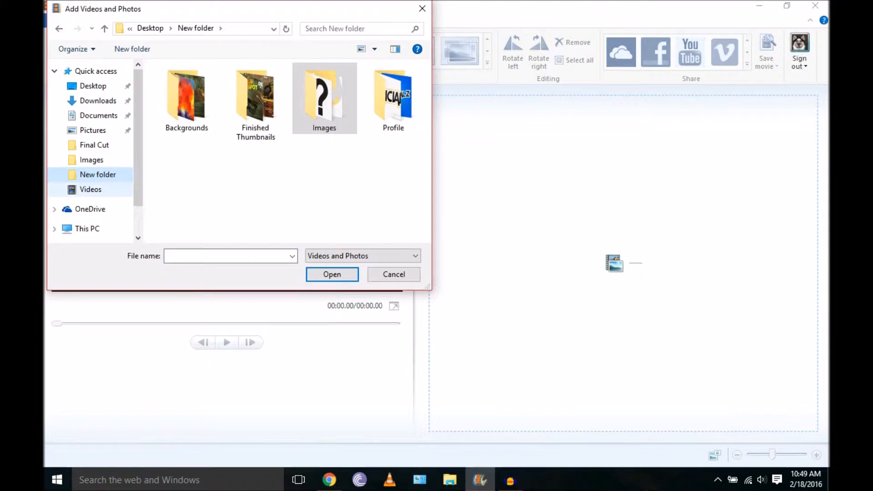
click(90, 190)
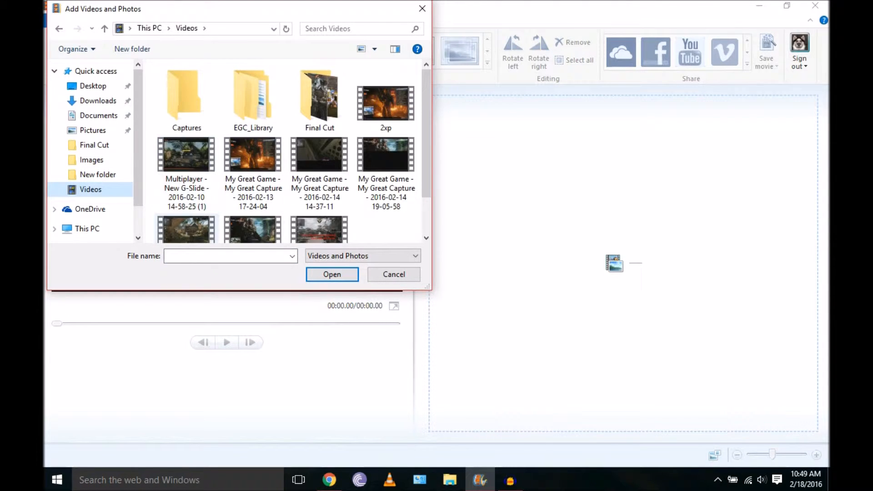
click(394, 274)
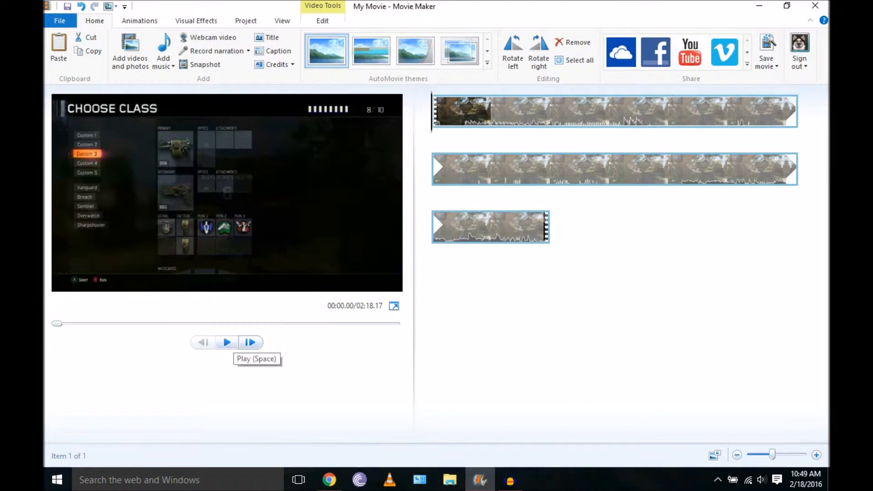
click(226, 342)
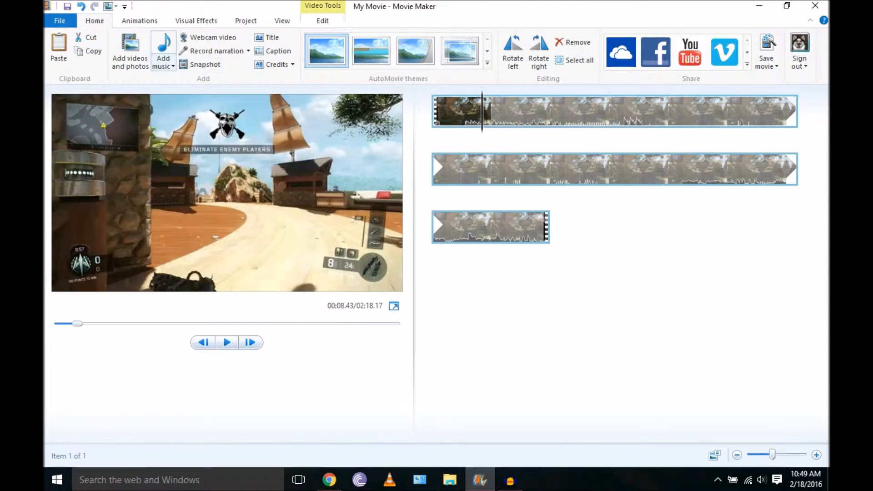
click(321, 20)
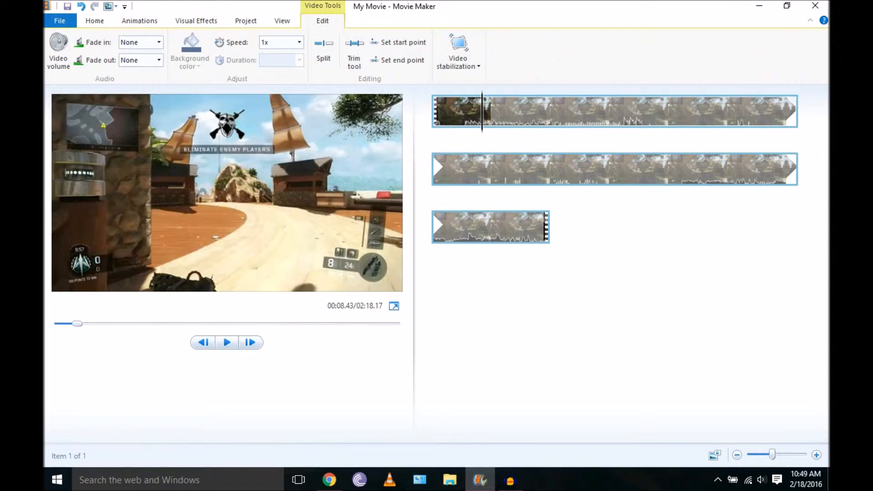
click(57, 43)
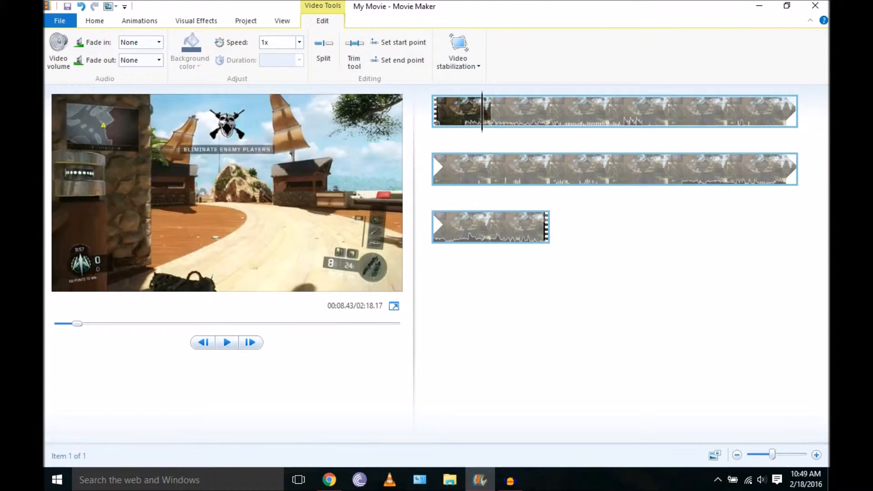
click(298, 41)
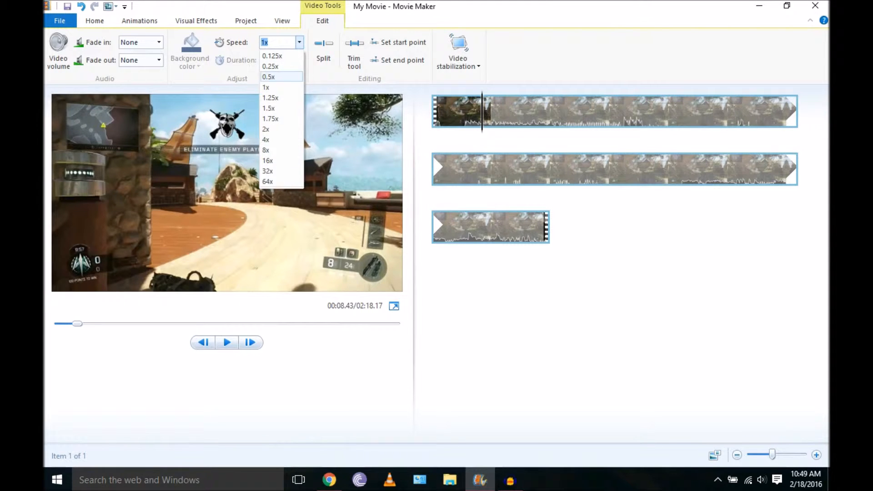
click(265, 87)
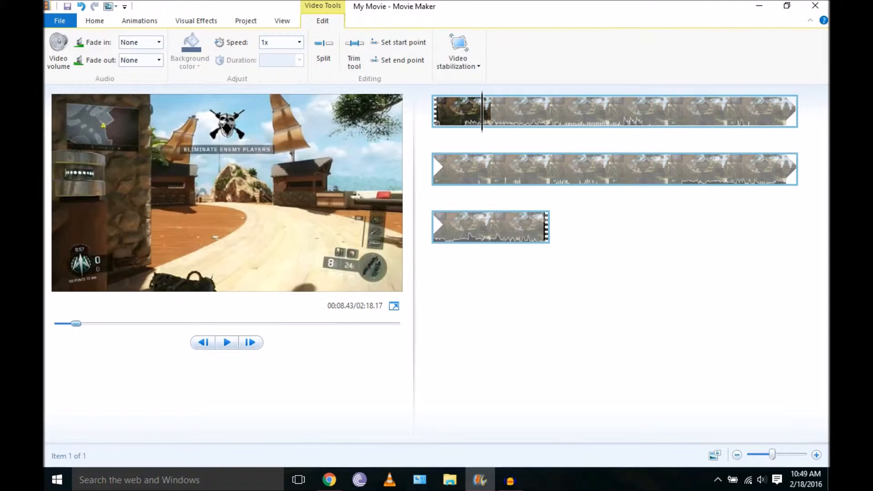
click(227, 342)
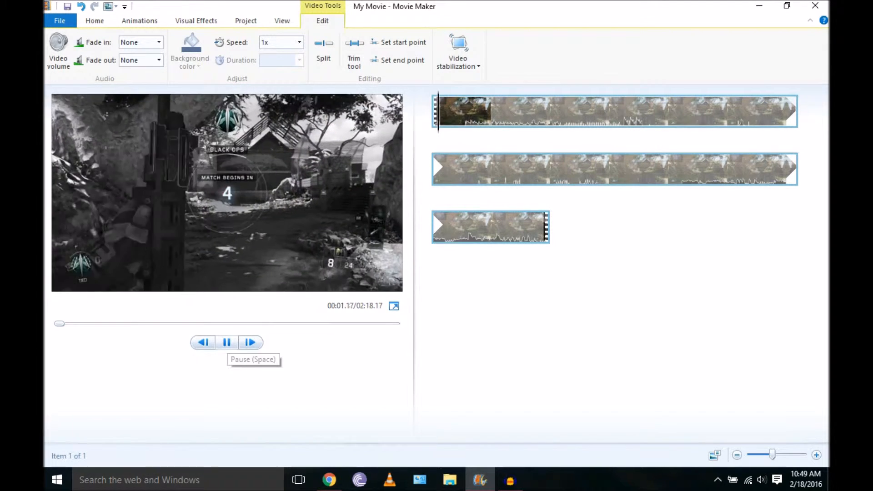
click(227, 342)
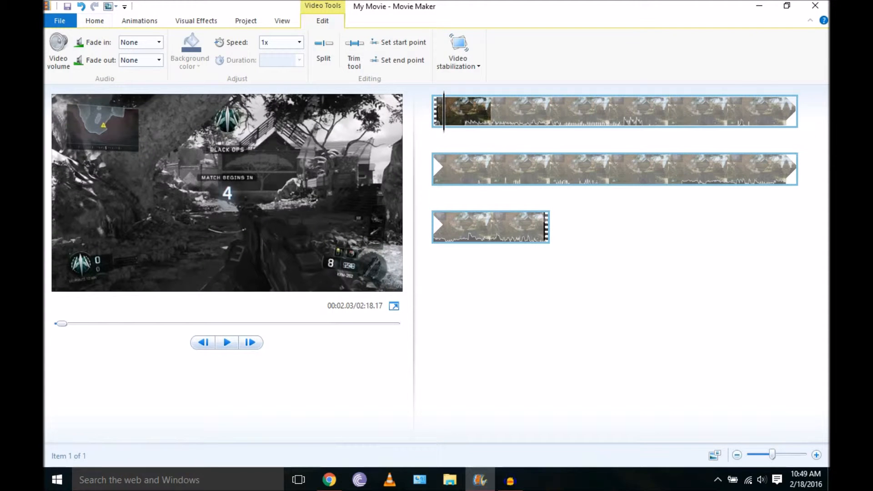
click(94, 20)
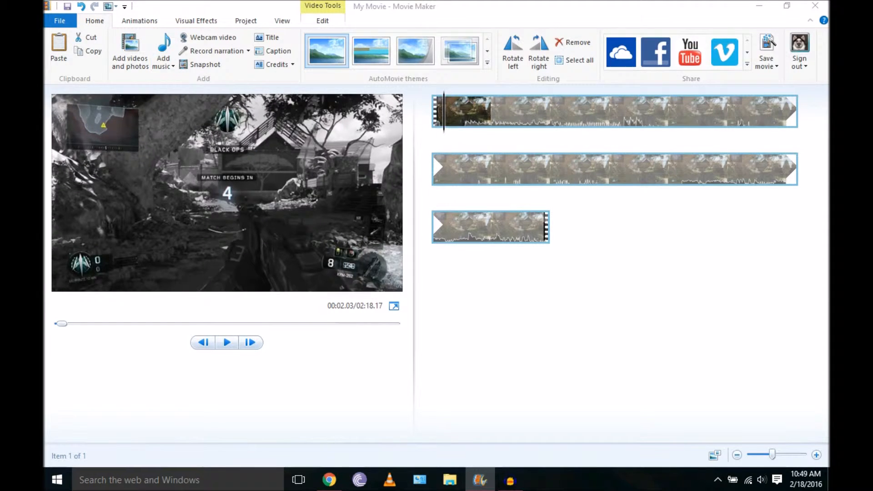
Step: Add Jazz_In_Paris from Downloads as the background music track under the clips
click(162, 46)
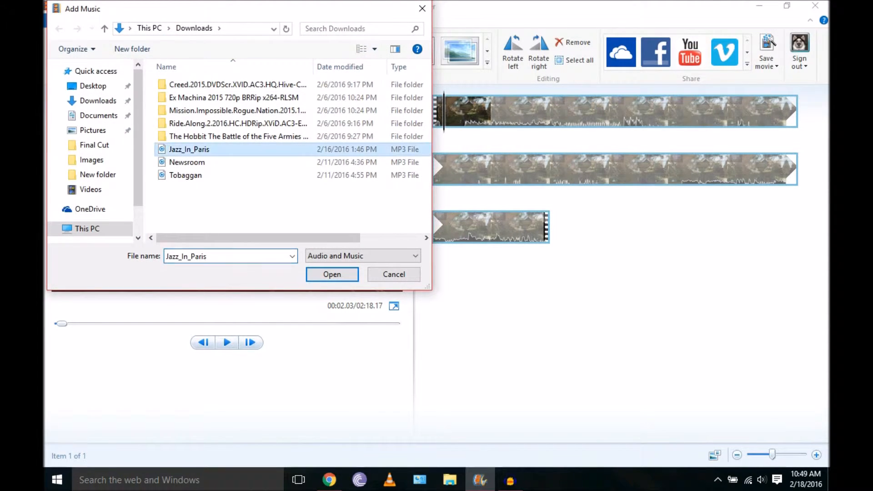
click(332, 275)
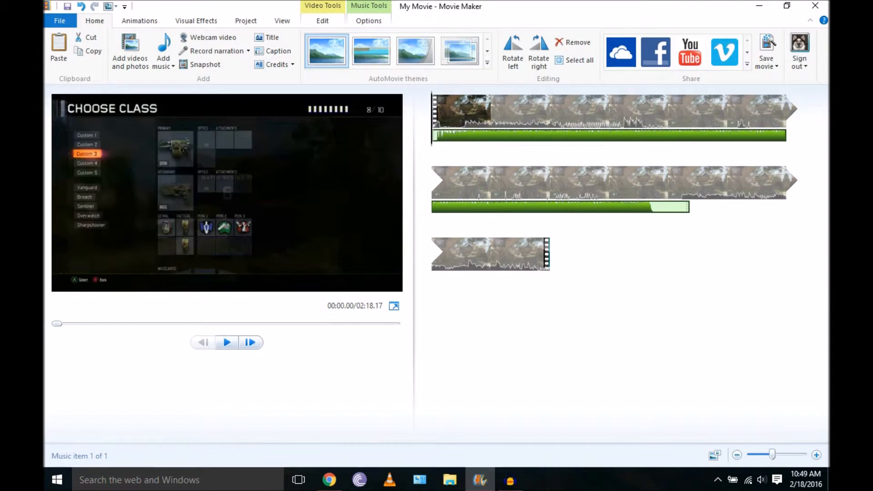
right_click(489, 131)
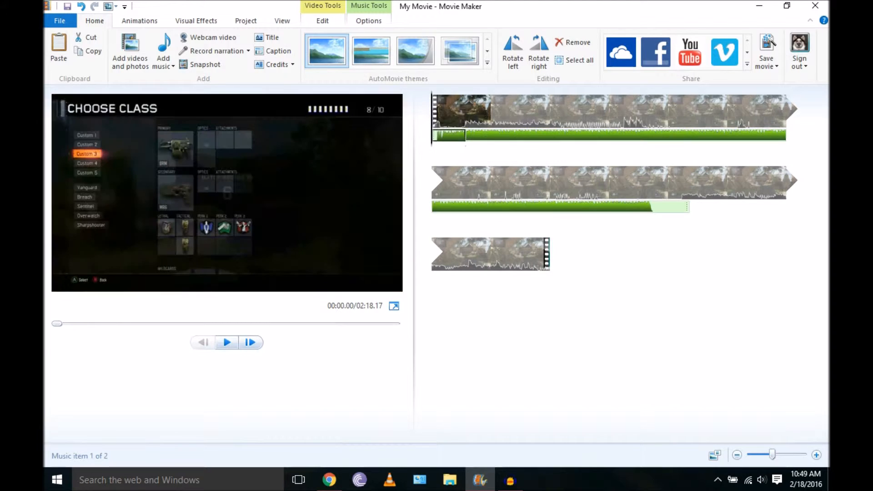
click(579, 60)
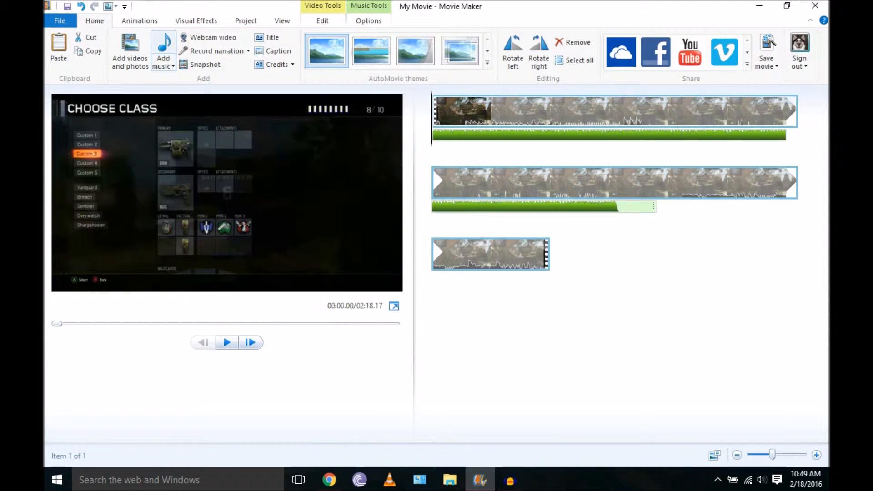
mouse_move(162, 41)
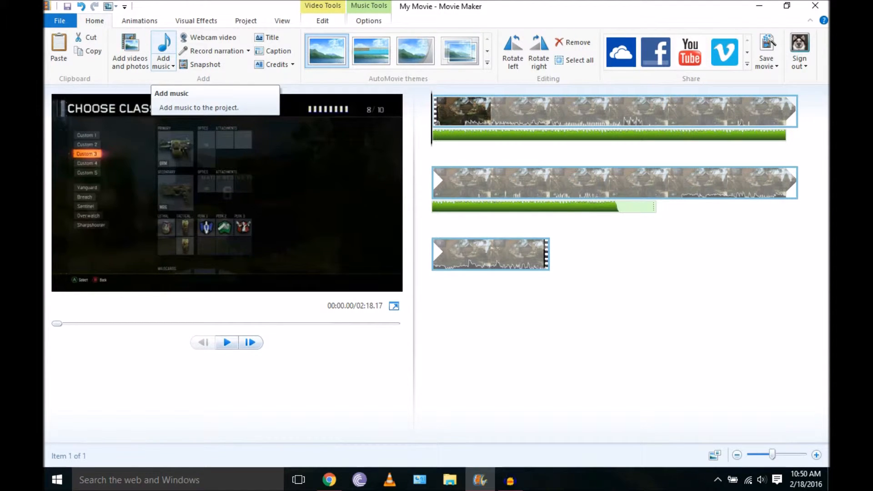
mouse_move(129, 50)
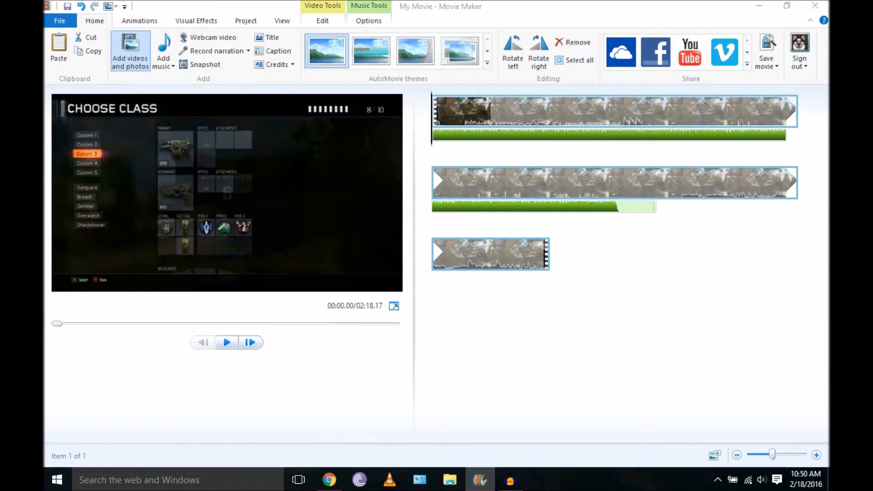
Step: Browse Desktop and Pictures in the add-video picker without adding anything, then show the music source choices
click(130, 51)
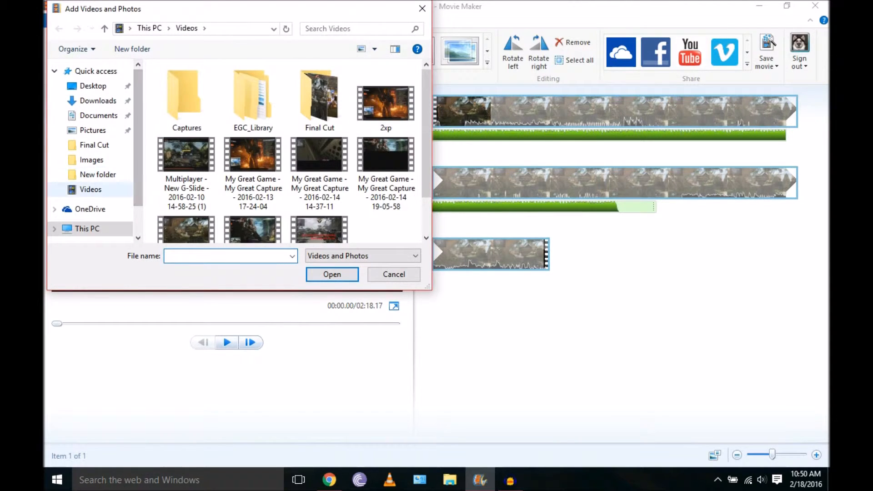
click(93, 86)
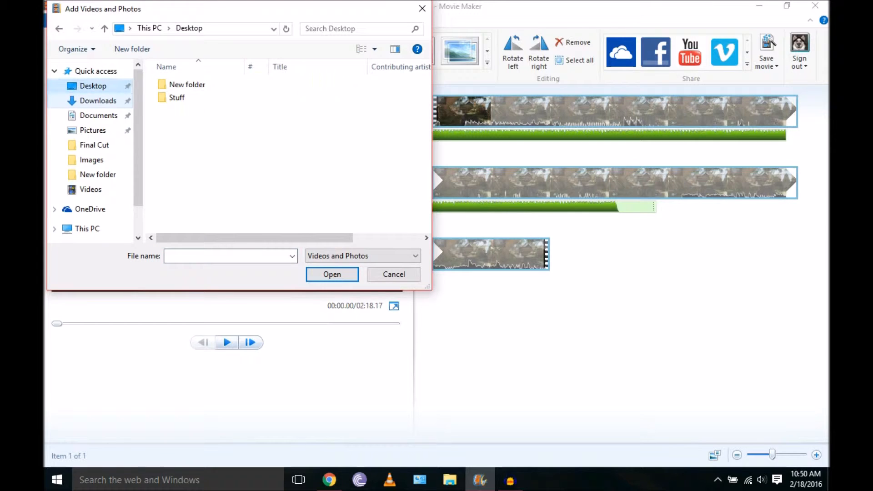
click(93, 131)
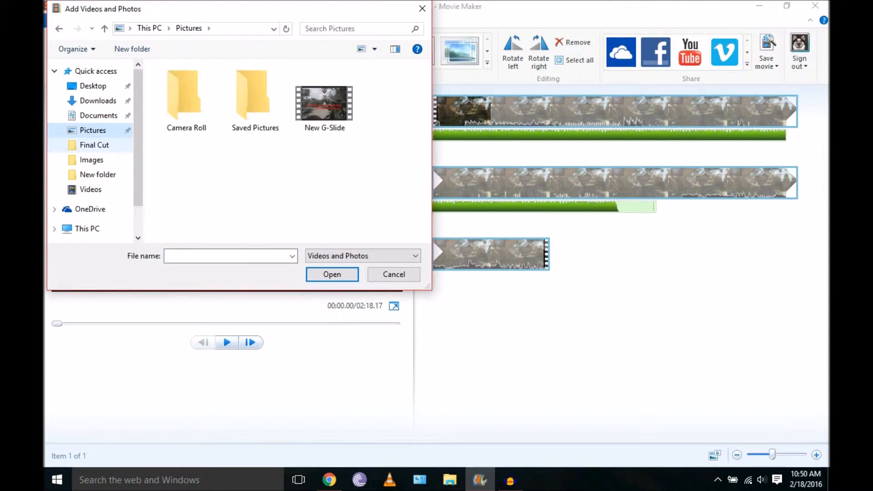
click(91, 189)
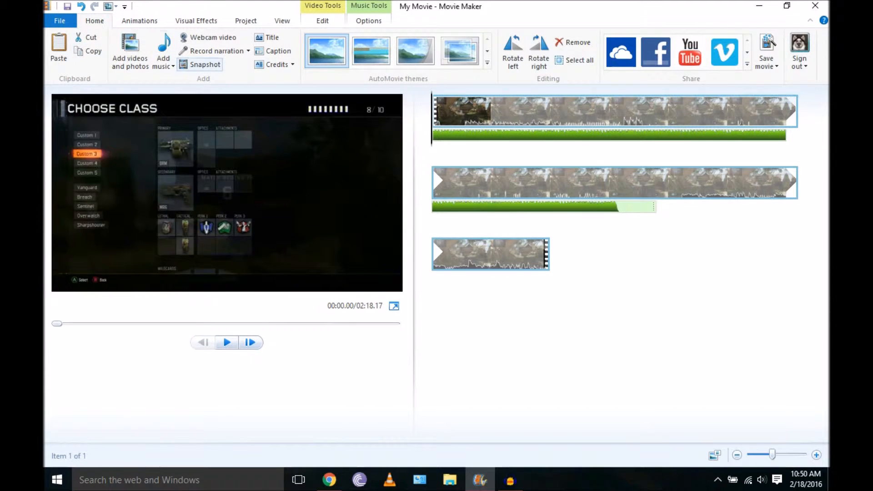
click(163, 50)
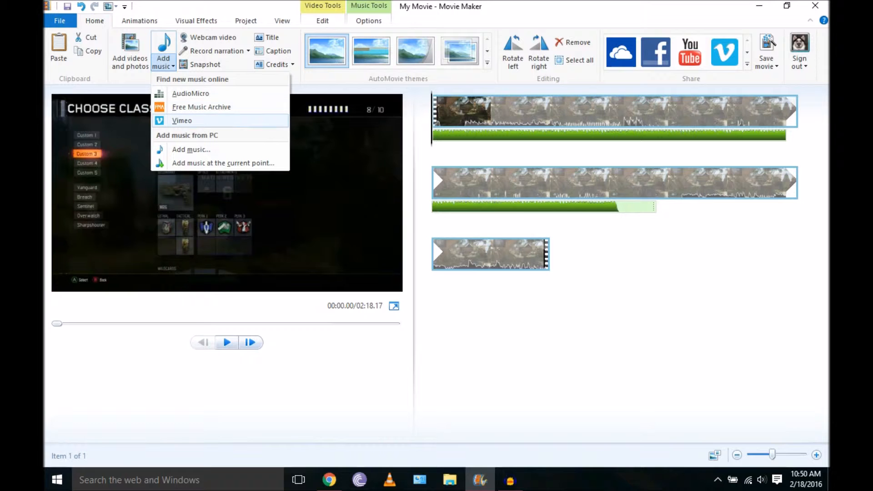
mouse_move(191, 93)
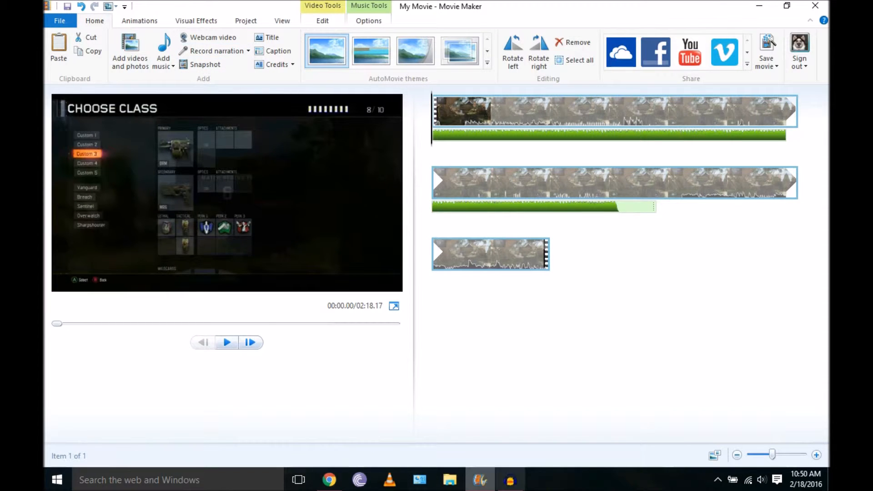
Step: Bring the Audacity window with the commentary recording to the front
click(509, 479)
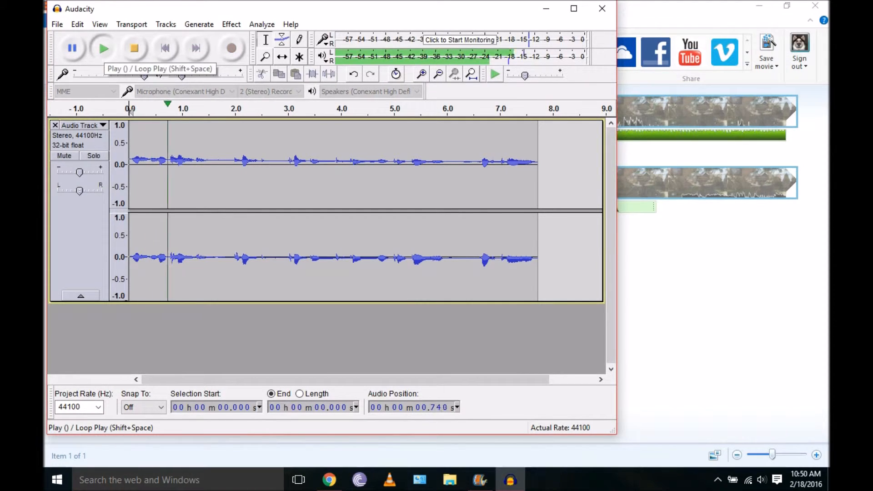
Step: Play back the commentary recording and stop it
click(103, 48)
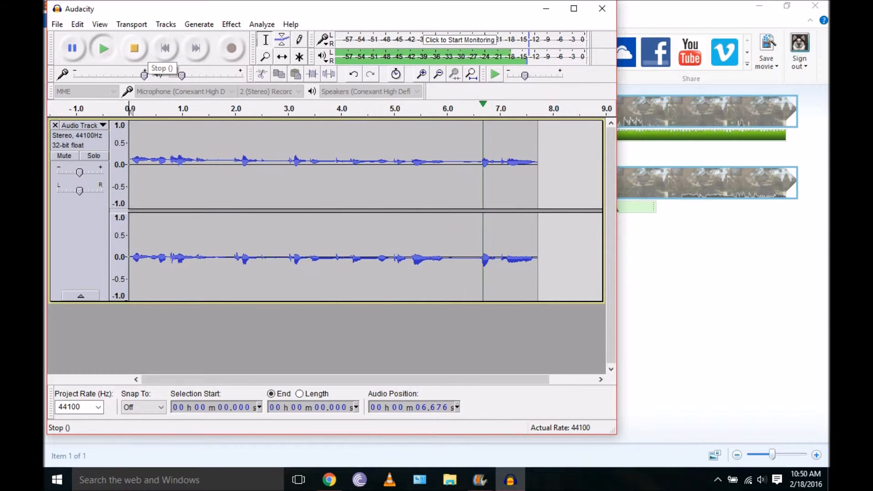
click(133, 47)
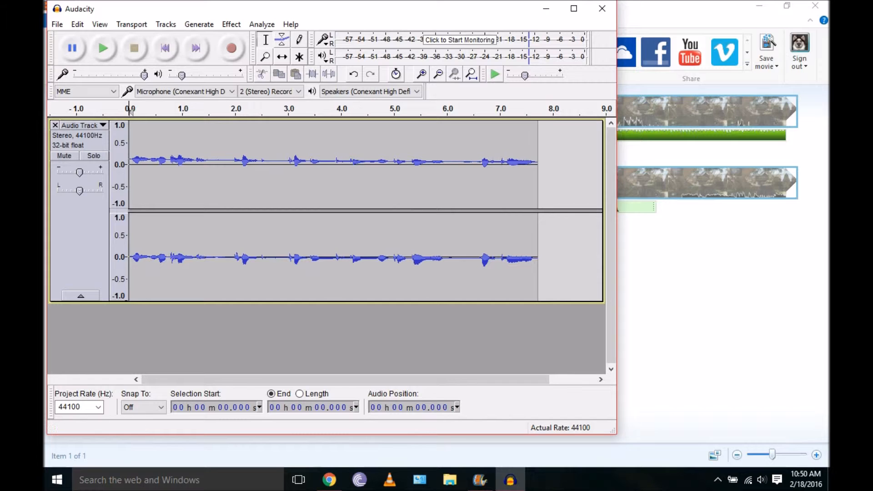
Step: Export the commentary to the Desktop as a WAV named Test, skipping metadata
click(56, 24)
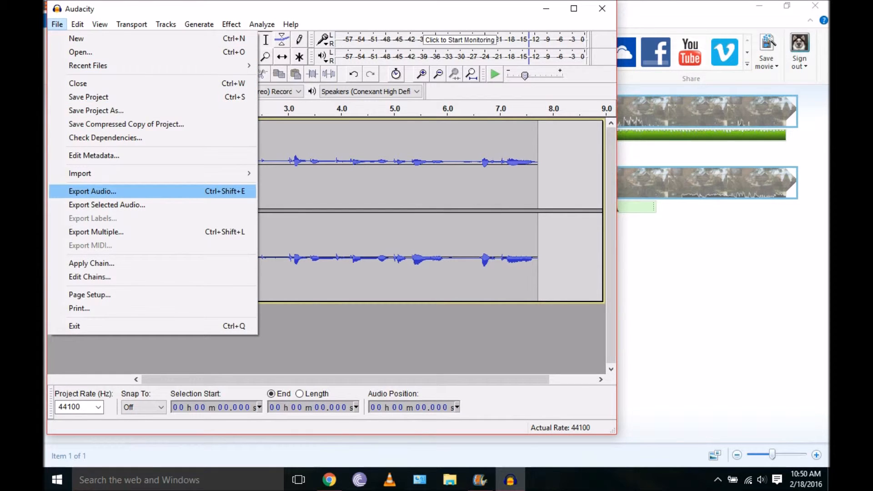
click(92, 190)
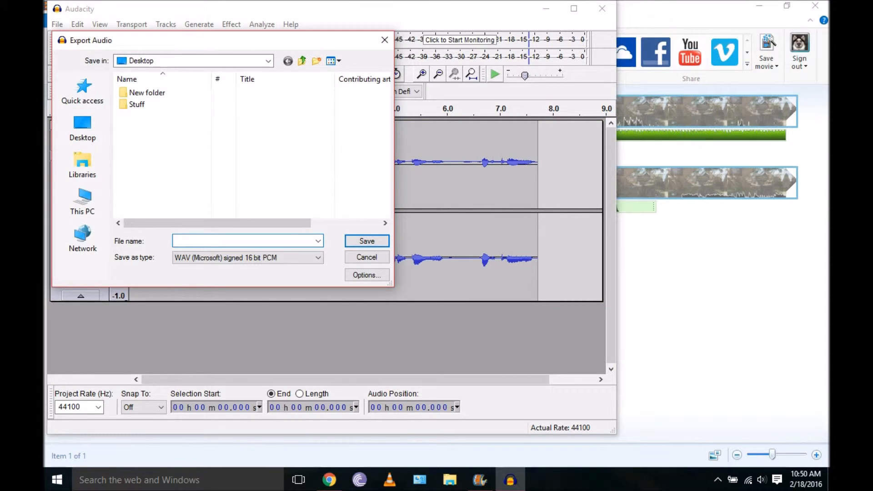
text(Test)
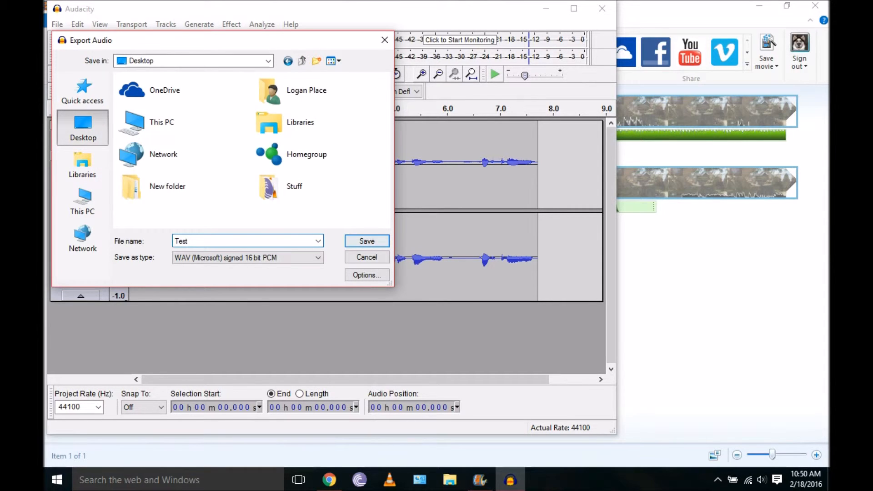
click(367, 241)
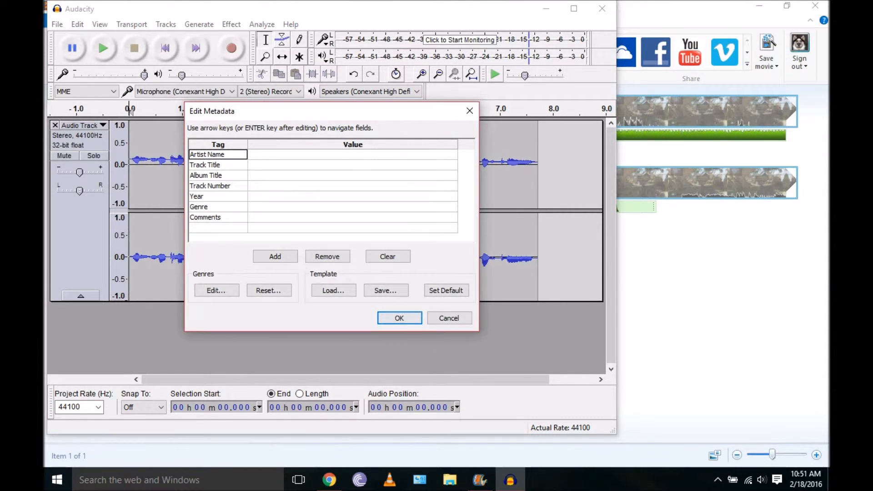
click(399, 318)
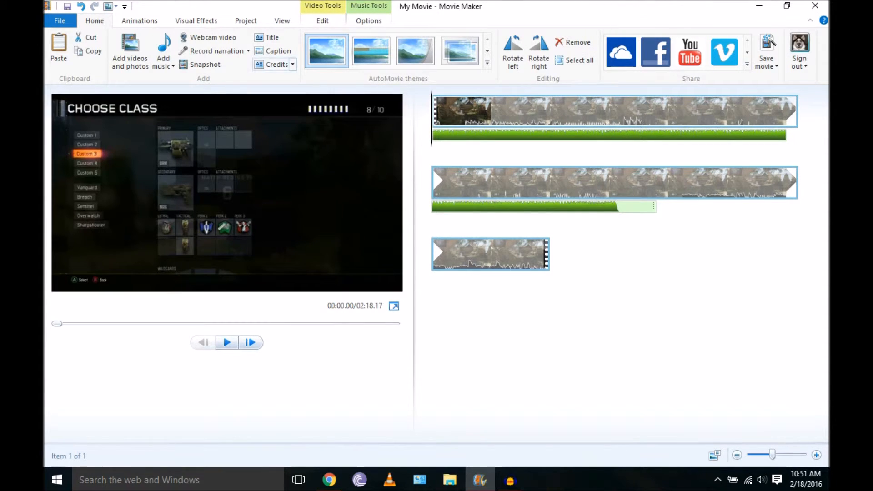
Step: Add Test.wav from the Desktop as a narration track via Record narration > Add sound
click(247, 51)
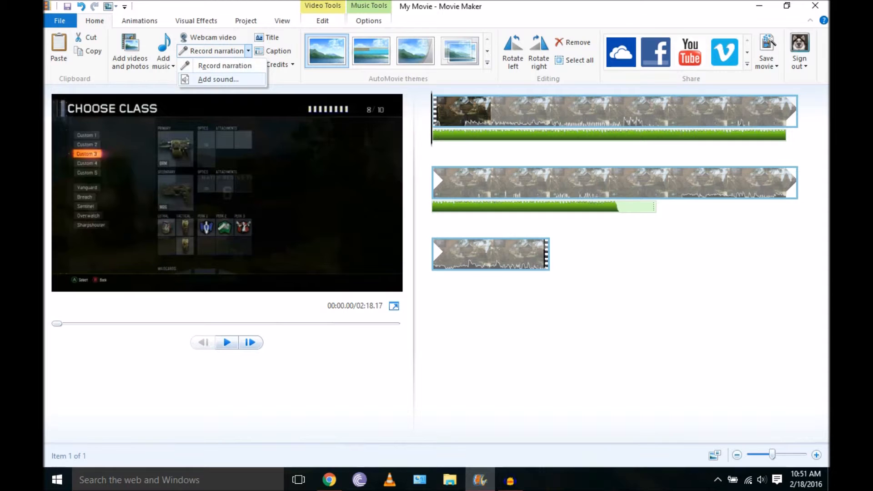
click(217, 79)
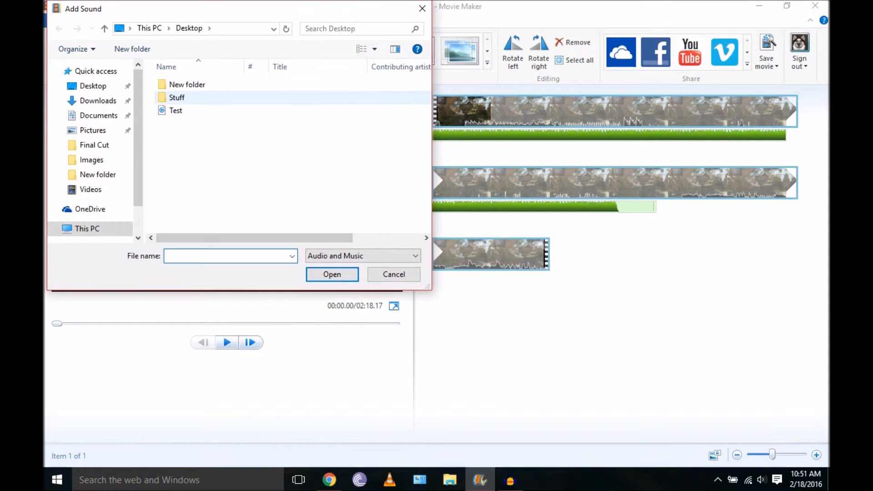
click(176, 110)
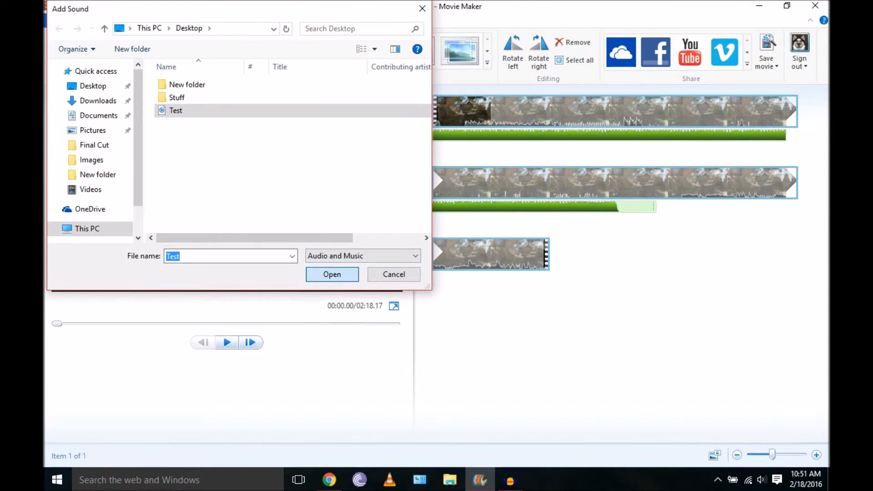
click(331, 275)
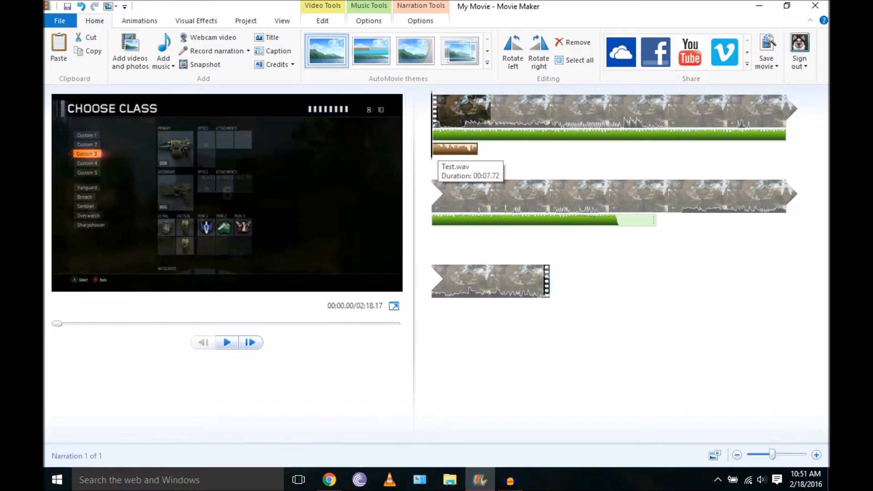
Step: Preview the project to hear the narration and select the music track under the first clip
click(227, 342)
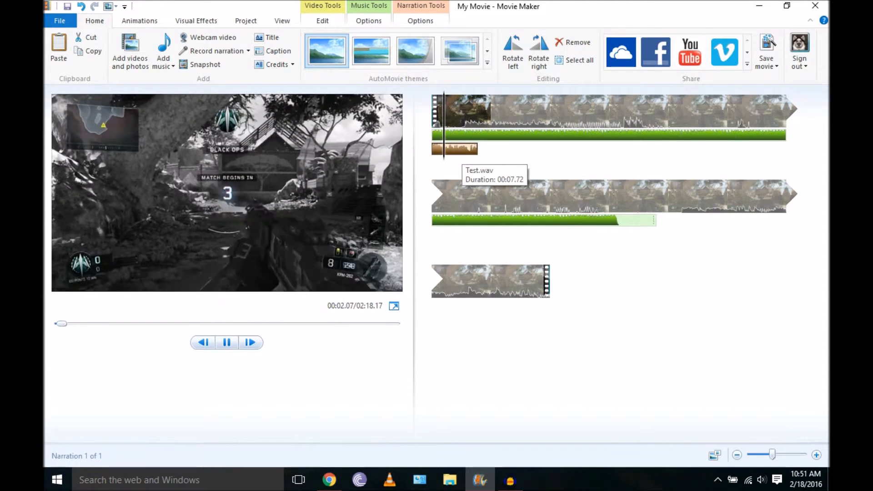
click(227, 342)
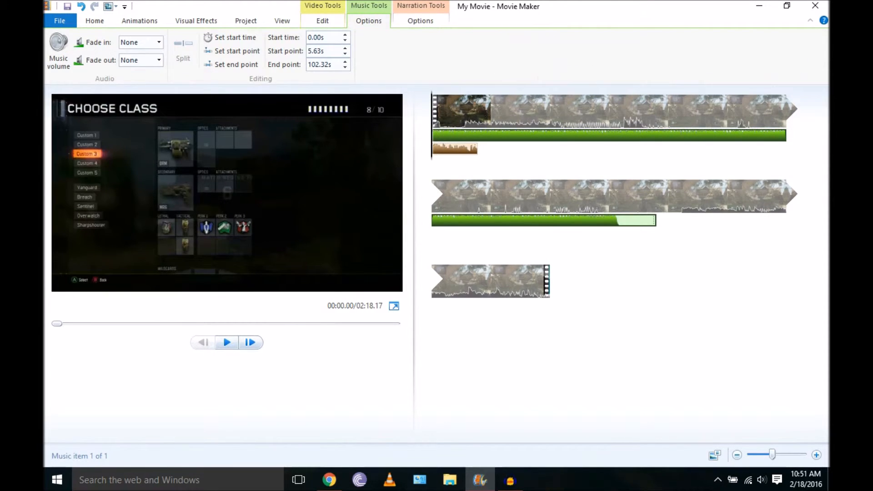
Step: Check the narration volume in Narration Tools Options, then play the project with narration and music
click(56, 50)
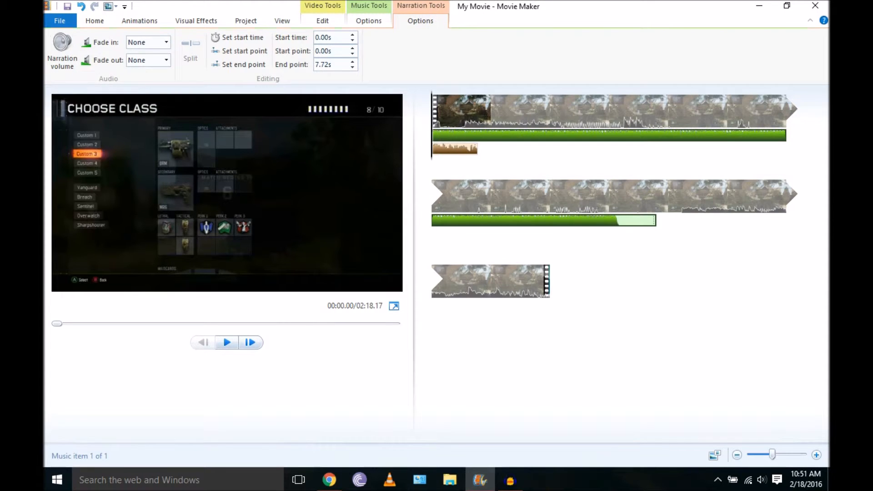
click(62, 43)
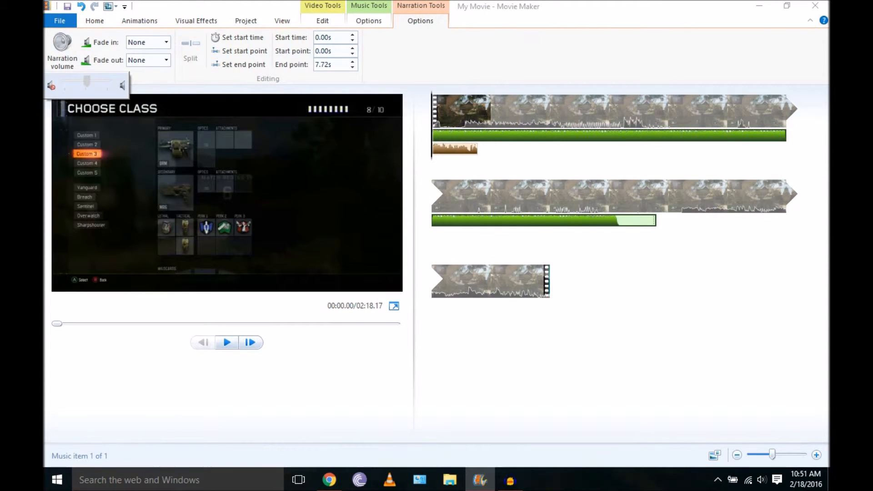
click(95, 21)
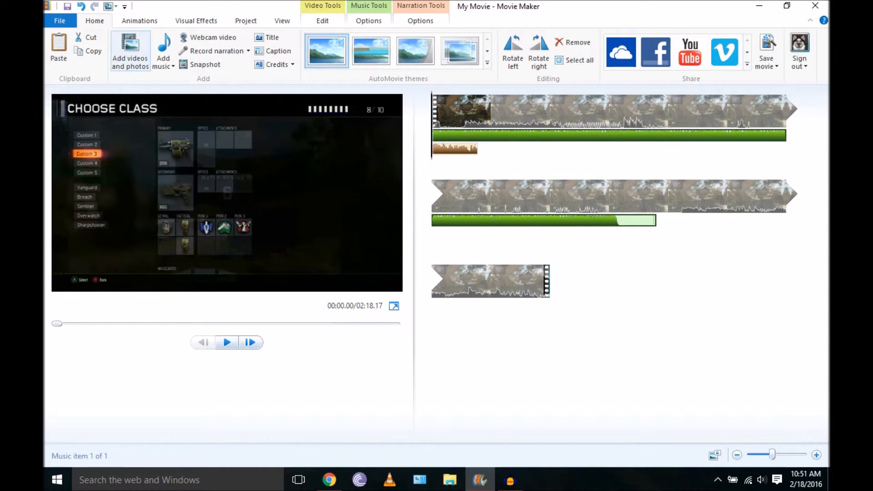
click(226, 342)
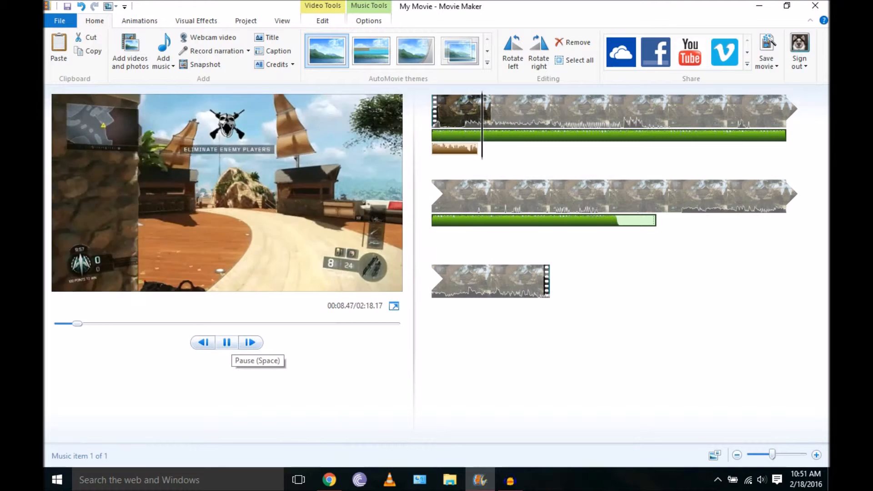
Step: Add a second copy of the Test commentary as another narration item
click(245, 51)
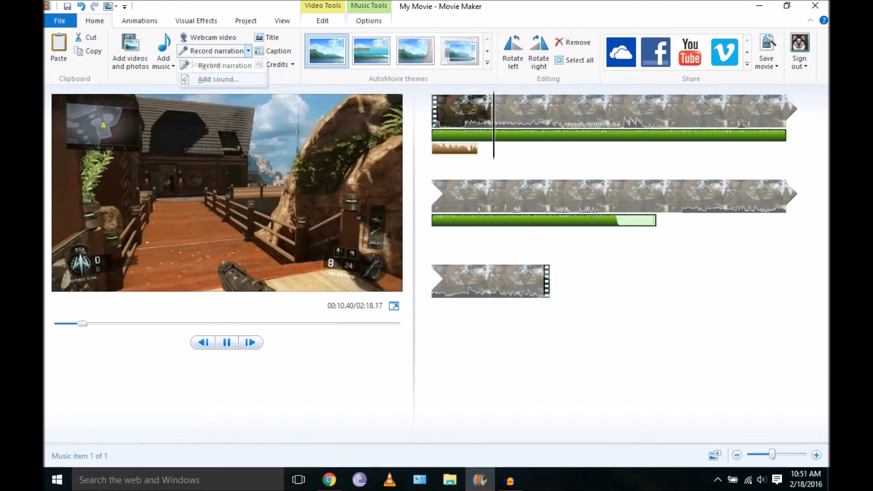
click(217, 79)
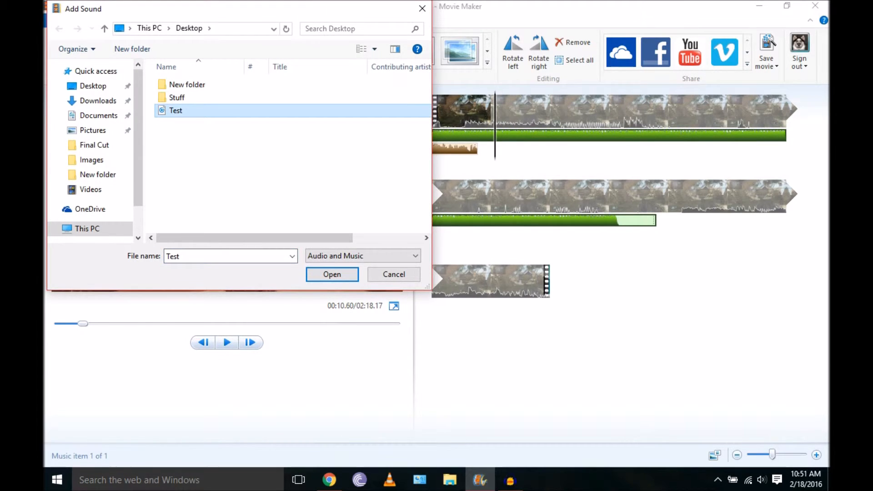
click(332, 275)
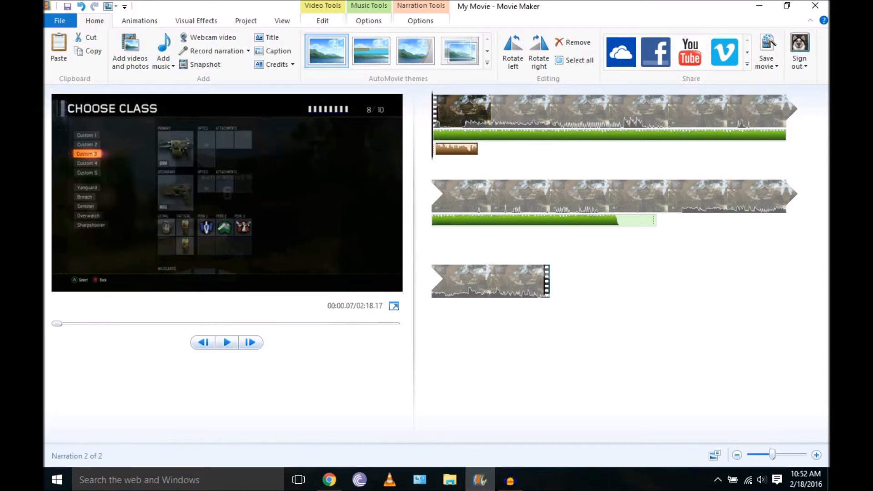
mouse_move(59, 21)
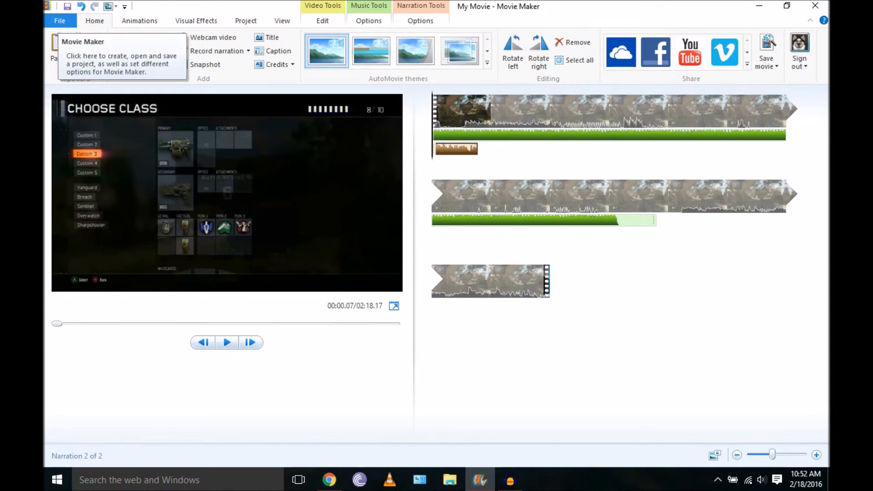
Step: Start saving the project as an MPEG-4/H.264 movie into the Final Cut folder
click(60, 21)
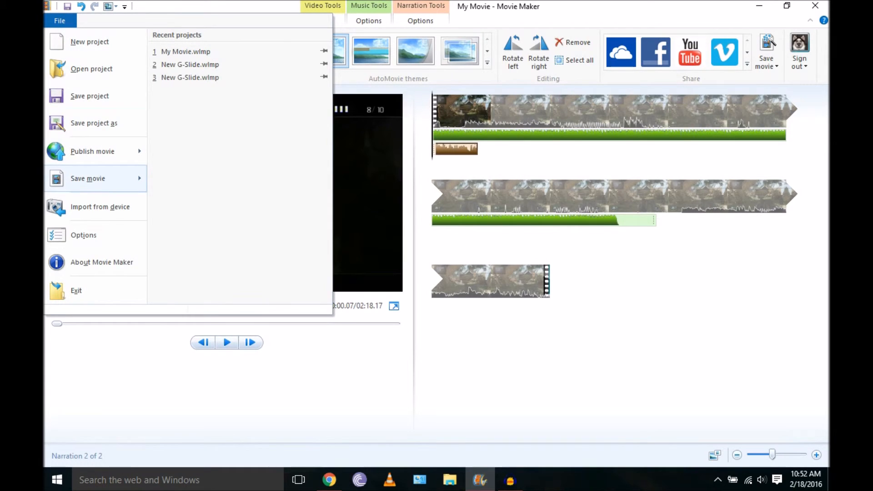
click(87, 178)
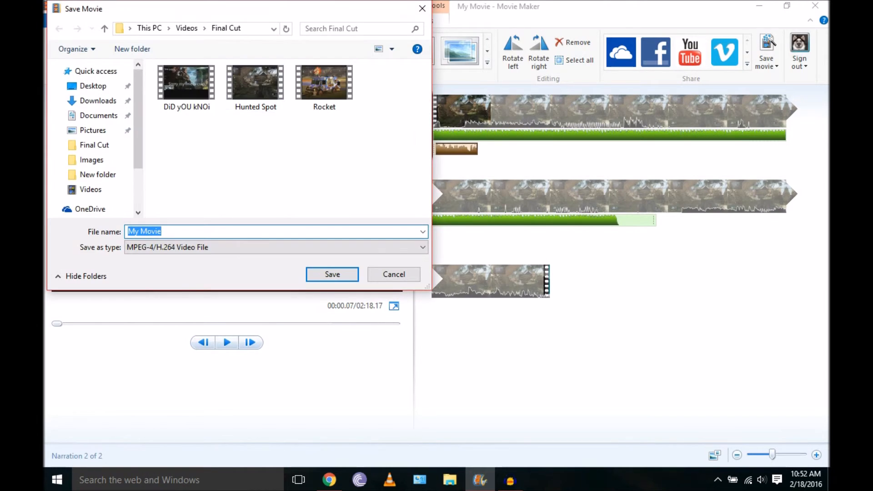
click(332, 274)
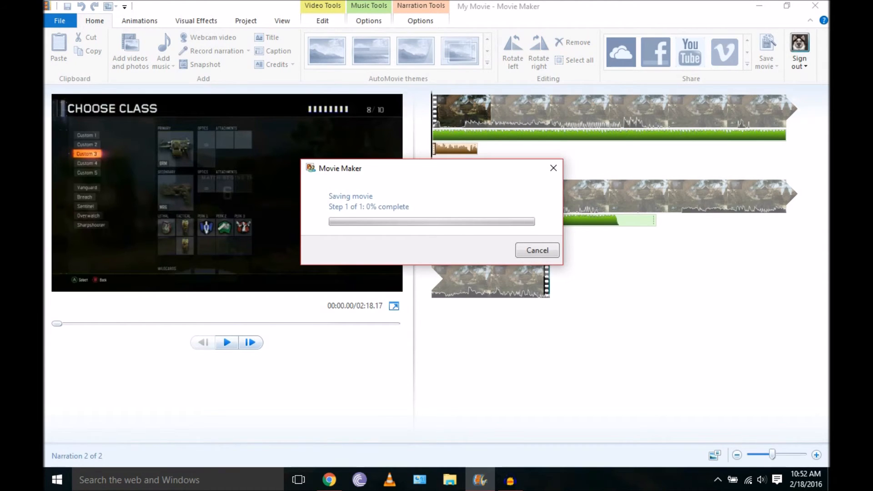
Step: Cancel the movie save and confirm with Yes
click(536, 250)
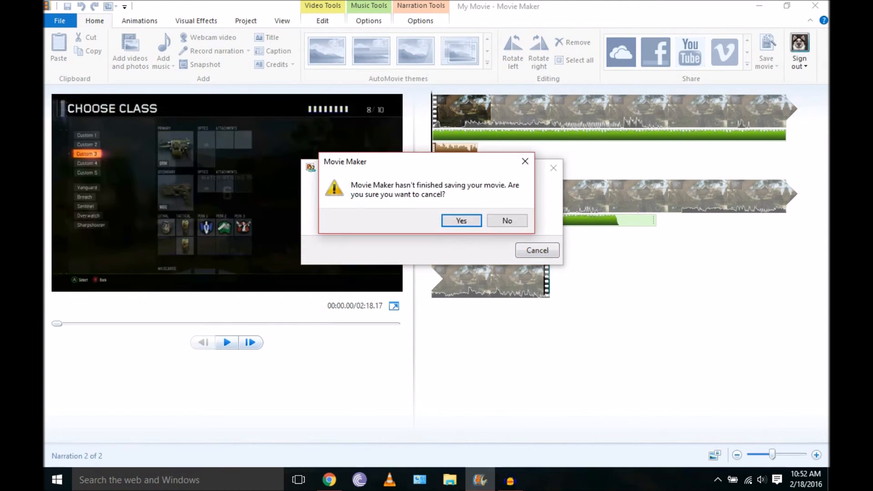
click(461, 220)
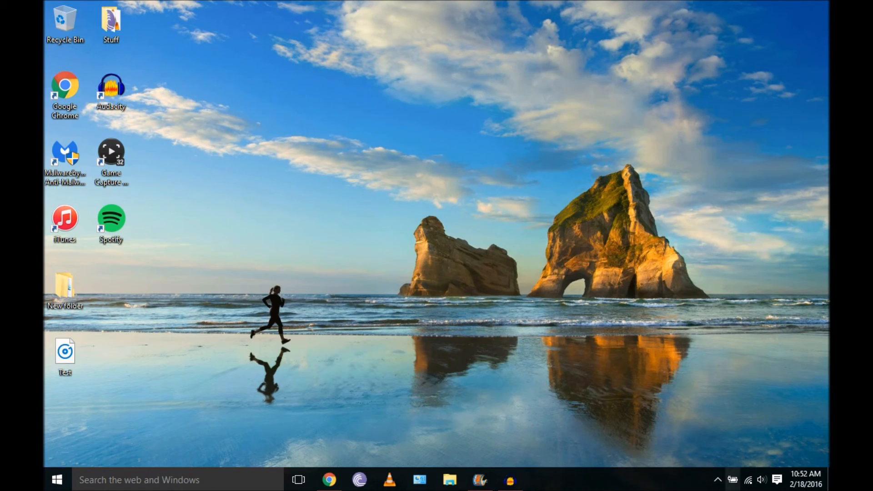
Step: Bring up the Windows Start menu over the desktop from the taskbar
click(57, 477)
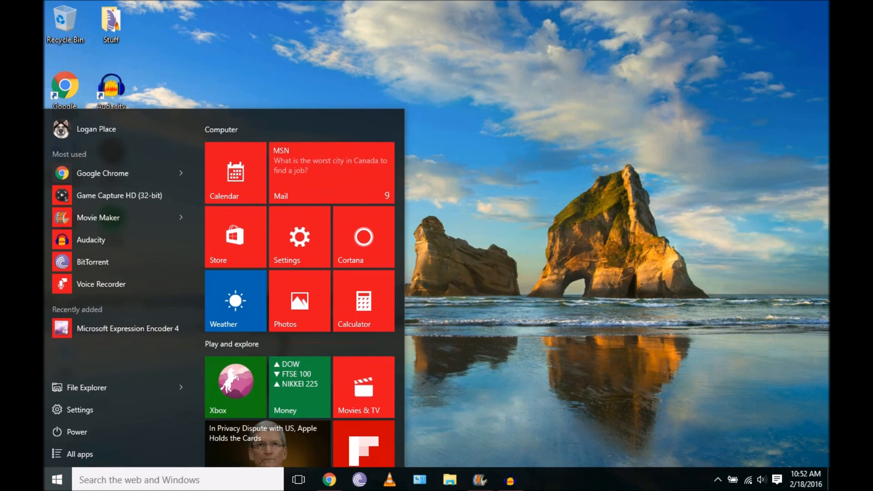